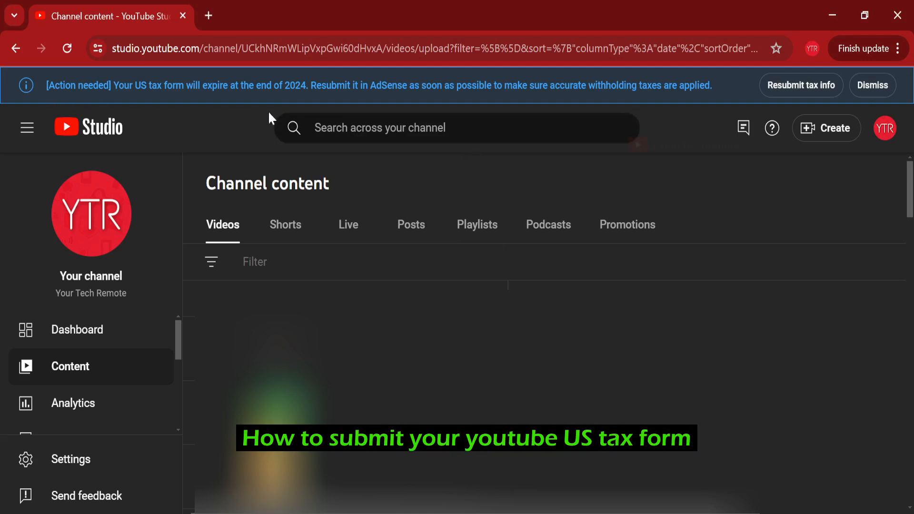
From YouTube Studio's Resubmit tax info banner, read the US tax info help article and sign in to AdSense
{"action": "double_click", "coordinate": [671, 85]}
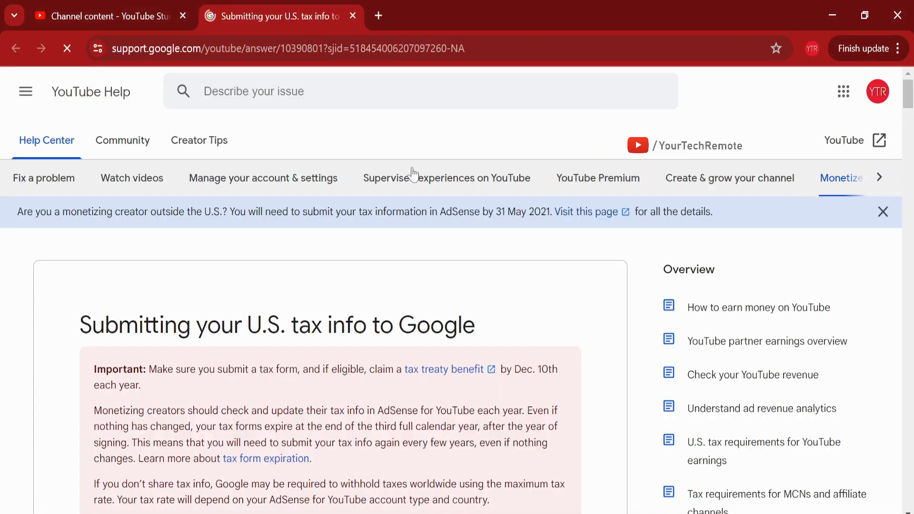
{"action": "scroll", "scroll_direction": "down", "scroll_amount": 3}
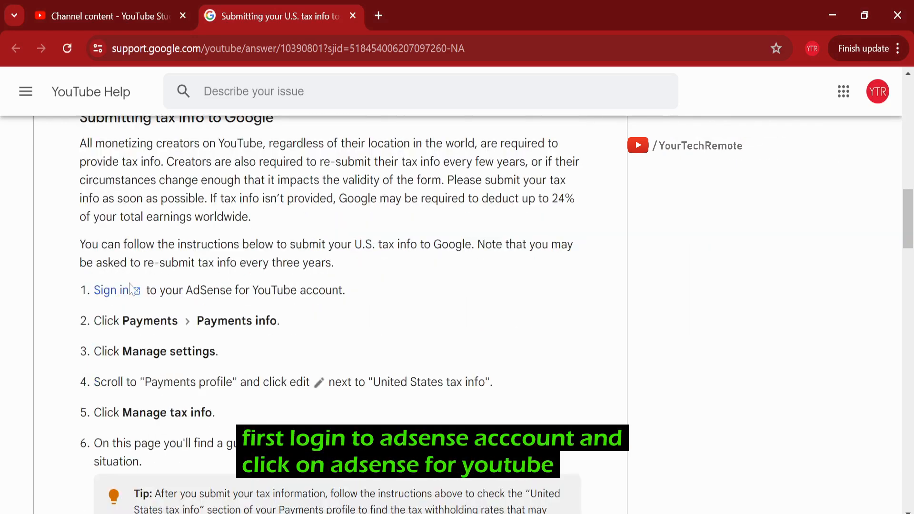
{"action": "left_click", "coordinate": [108, 289]}
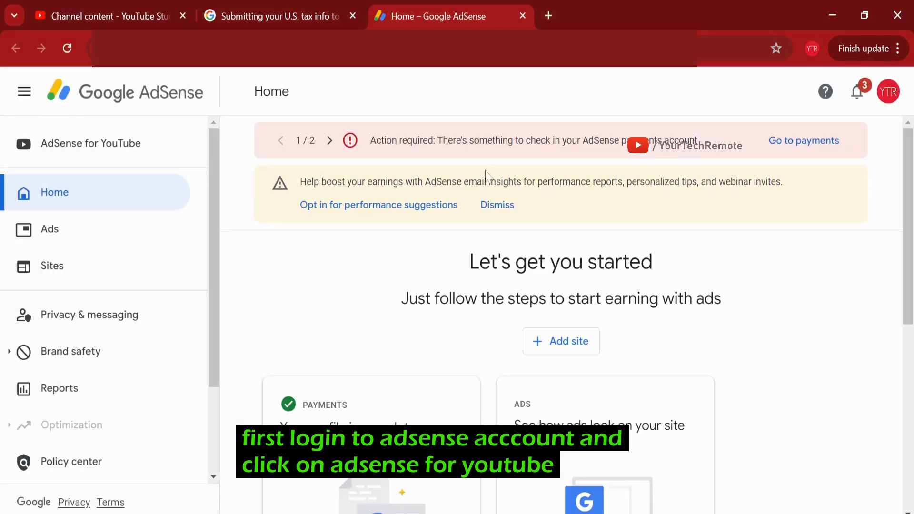
Switch to the AdSense for YouTube account and reach the Settings card on its Payments info page
{"action": "left_click", "coordinate": [92, 144]}
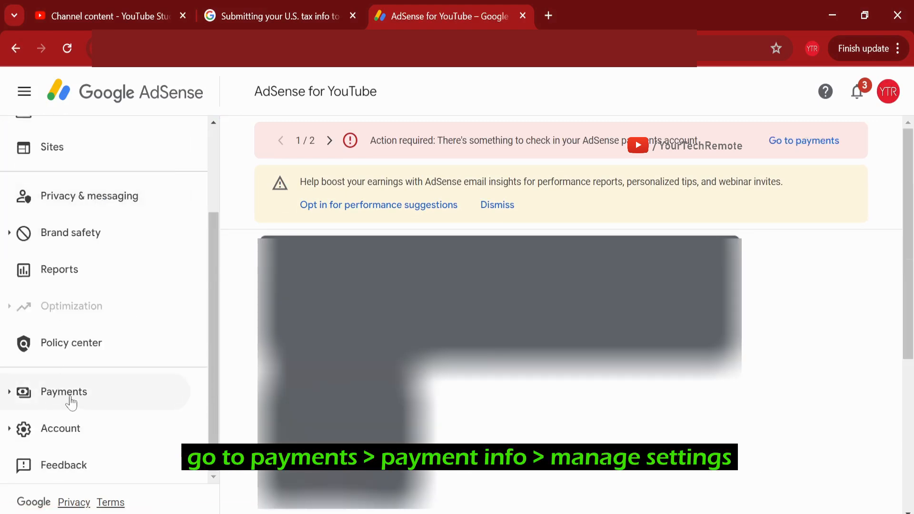
{"action": "left_click", "coordinate": [63, 391]}
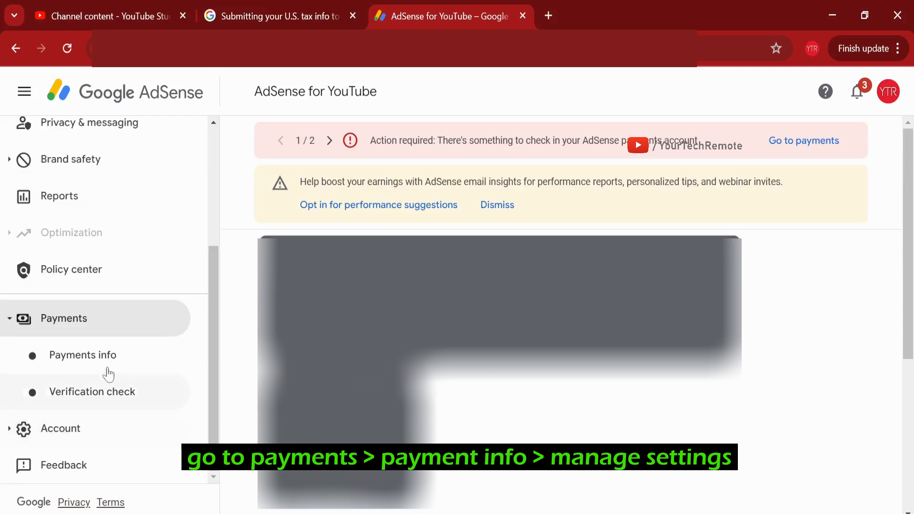
{"action": "left_click", "coordinate": [81, 354]}
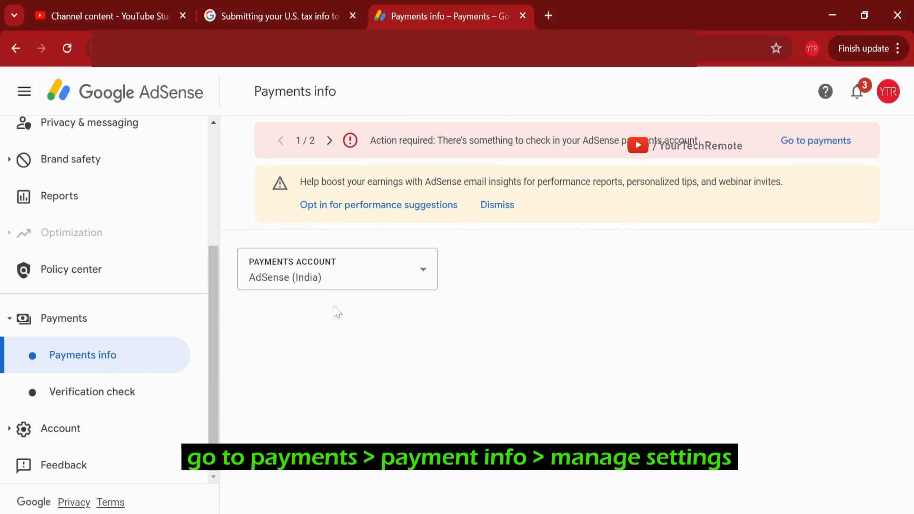
{"action": "scroll", "scroll_direction": "down", "scroll_amount": 3}
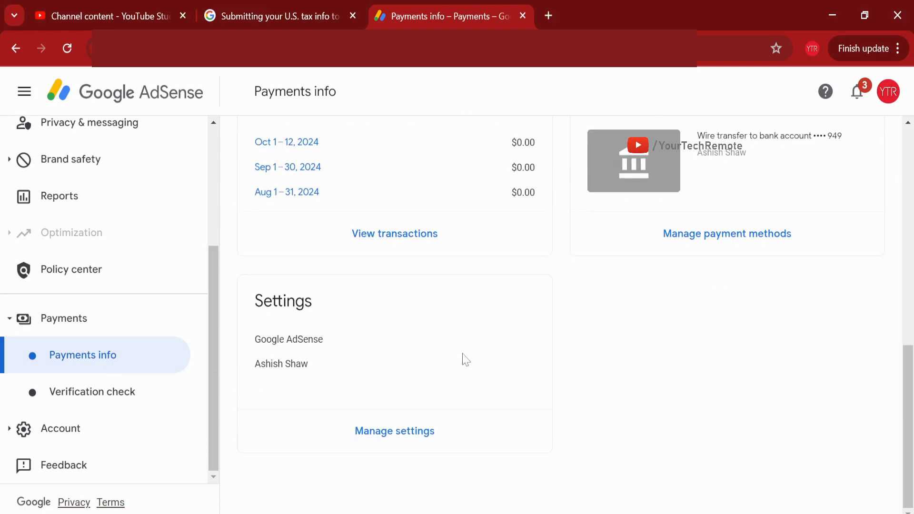
Through Manage settings and the United States tax info entry, reach Manage tax info showing the approved W-8BEN
{"action": "left_click", "coordinate": [394, 430]}
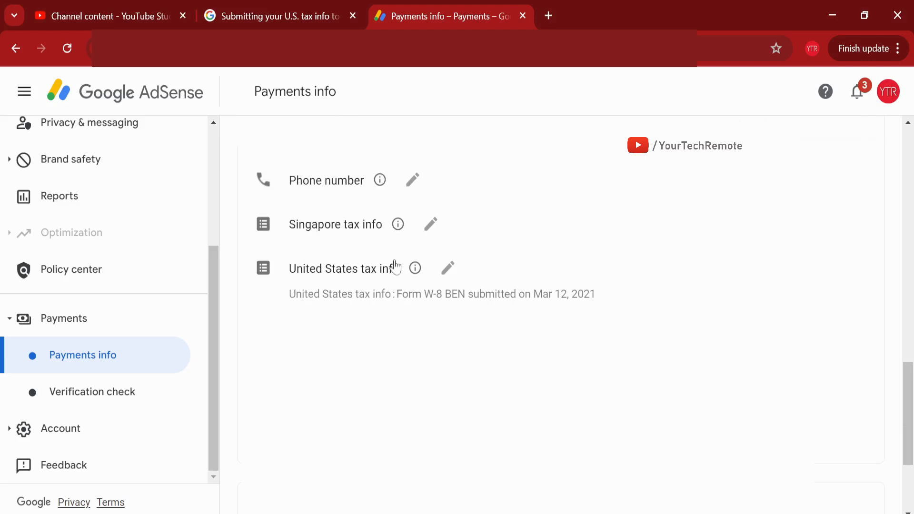
{"action": "left_click", "coordinate": [448, 268]}
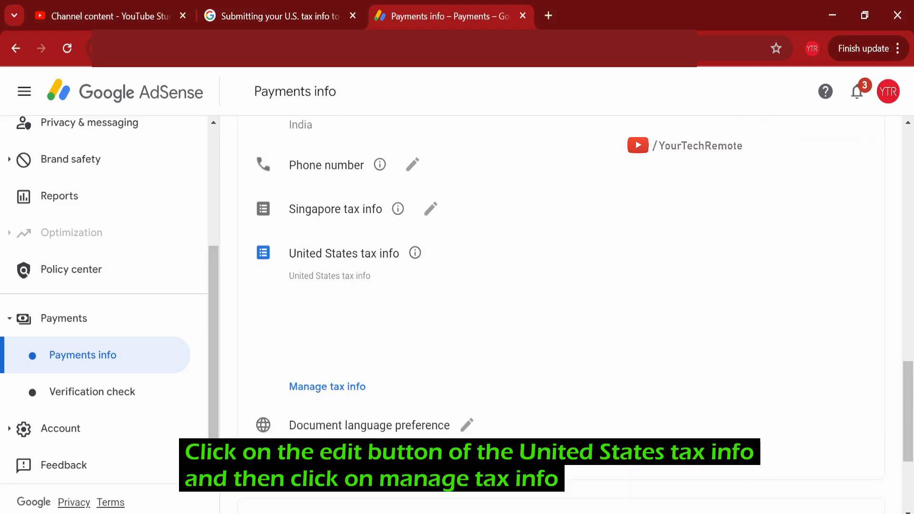
{"action": "left_click", "coordinate": [326, 387]}
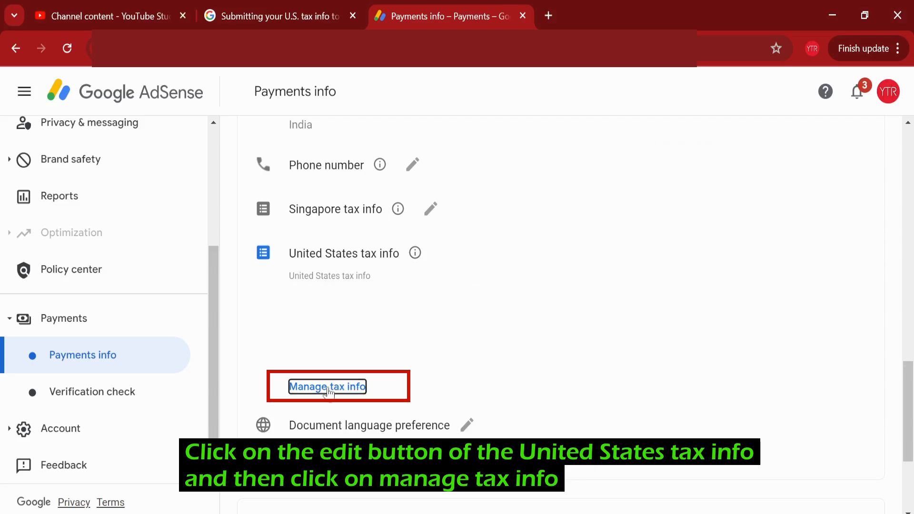
{"action": "left_click", "coordinate": [327, 387]}
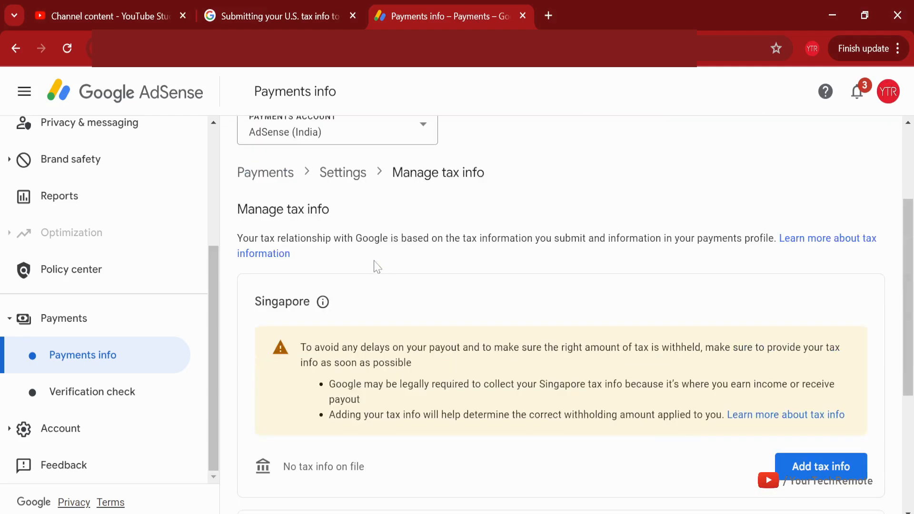
{"action": "scroll", "scroll_direction": "down", "scroll_amount": 3}
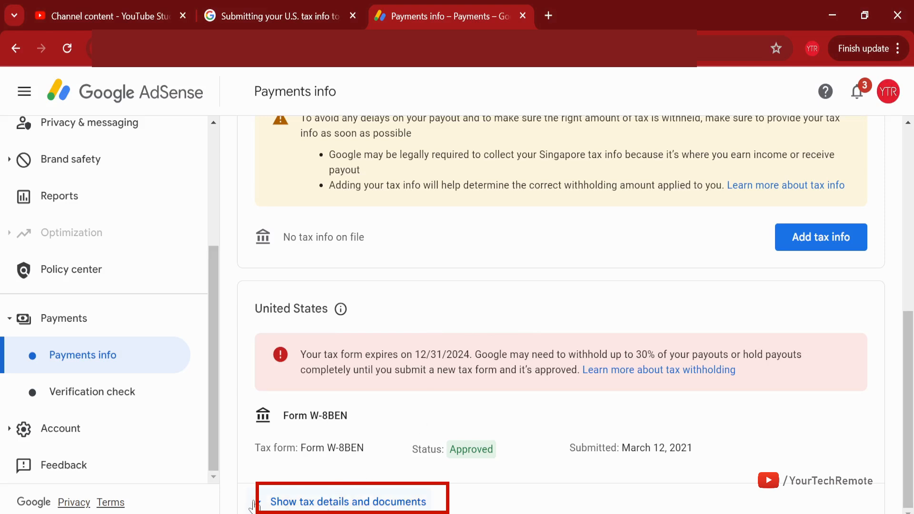
Show the US tax details, submit a new form replacing the old W-8BEN, and start it
{"action": "left_click", "coordinate": [351, 502]}
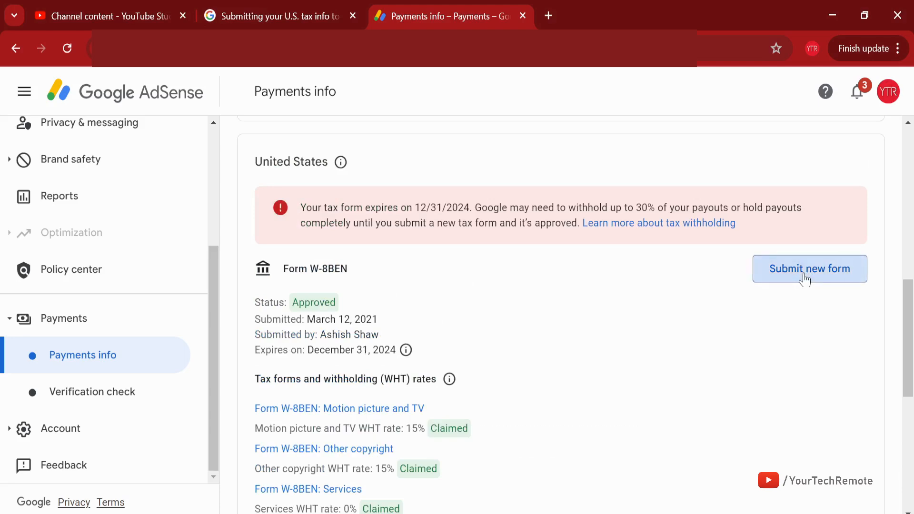
{"action": "left_click", "coordinate": [809, 268]}
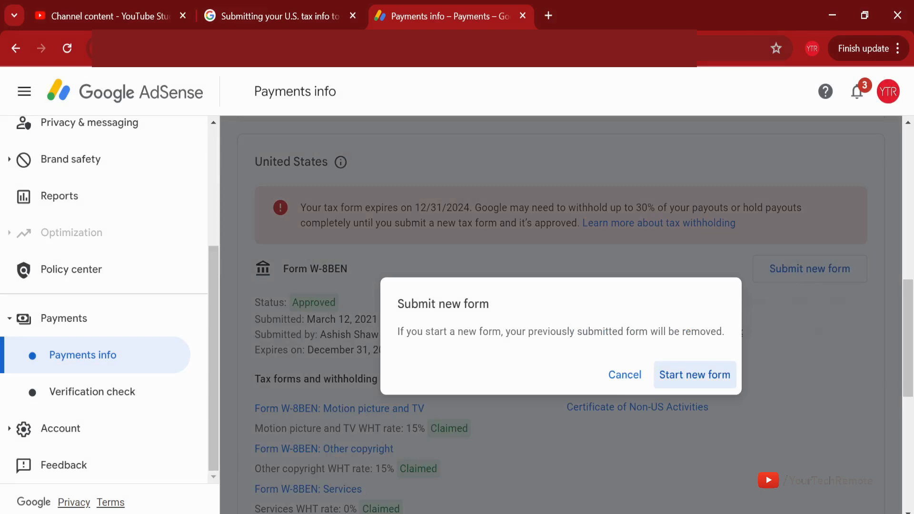
{"action": "left_click", "coordinate": [694, 375]}
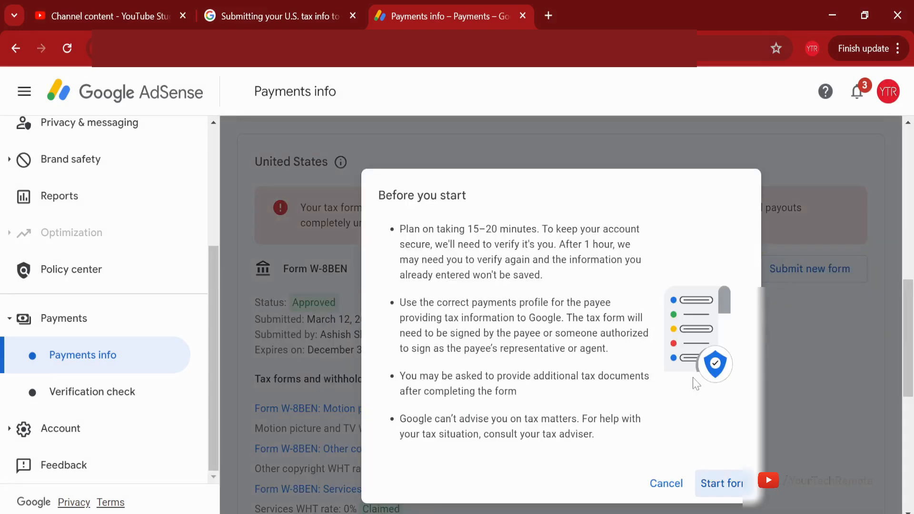
{"action": "left_click", "coordinate": [667, 484]}
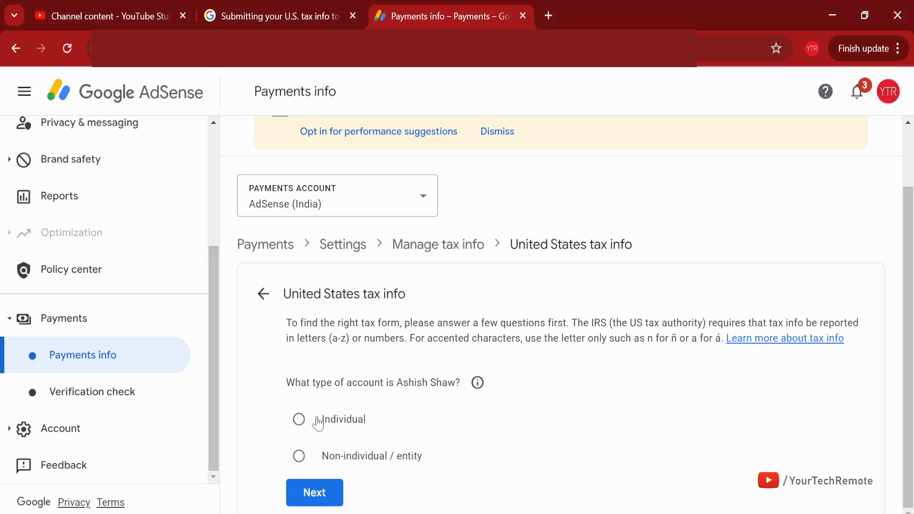
Answer the account type as an individual who is not a US citizen or resident
{"action": "left_click", "coordinate": [298, 419]}
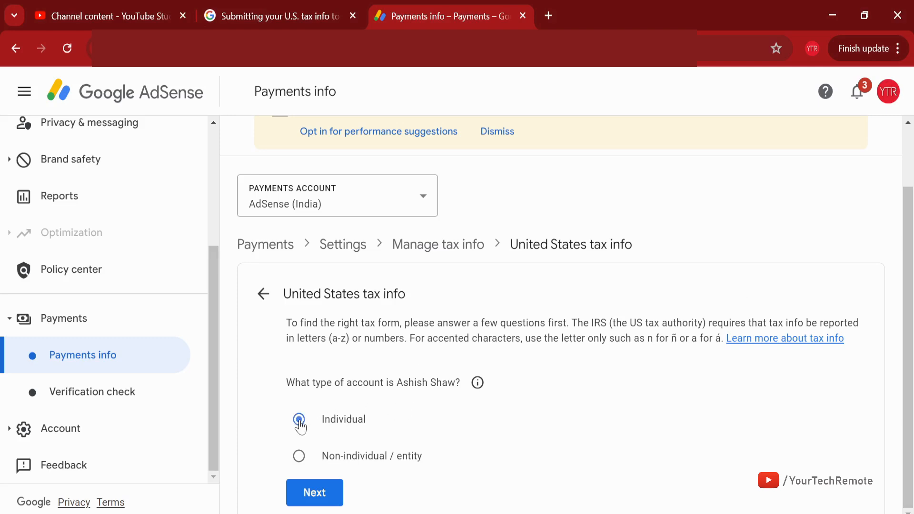
{"action": "left_click", "coordinate": [298, 419]}
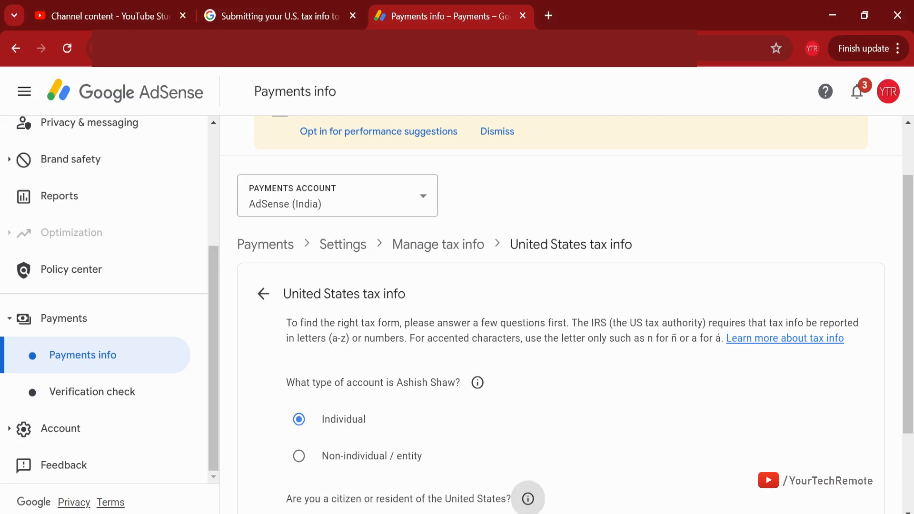
{"action": "scroll", "scroll_direction": "down", "scroll_amount": 3}
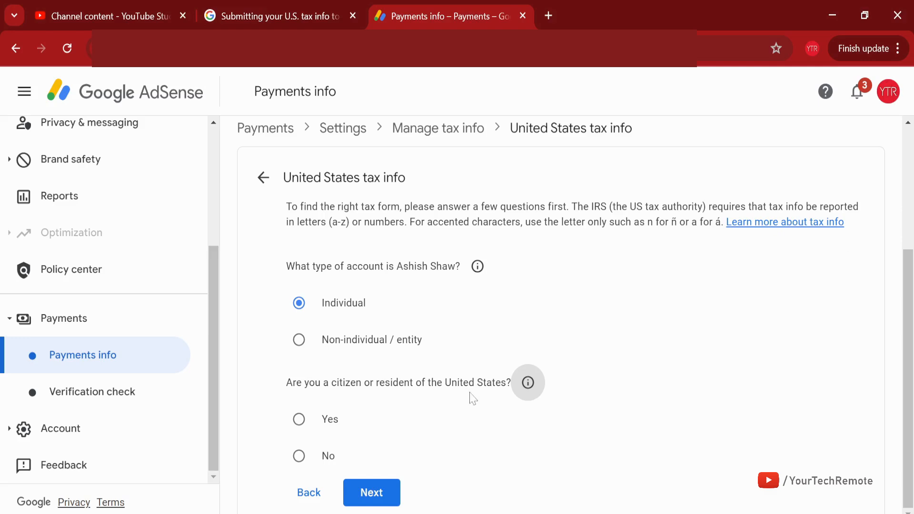
{"action": "left_click", "coordinate": [299, 456]}
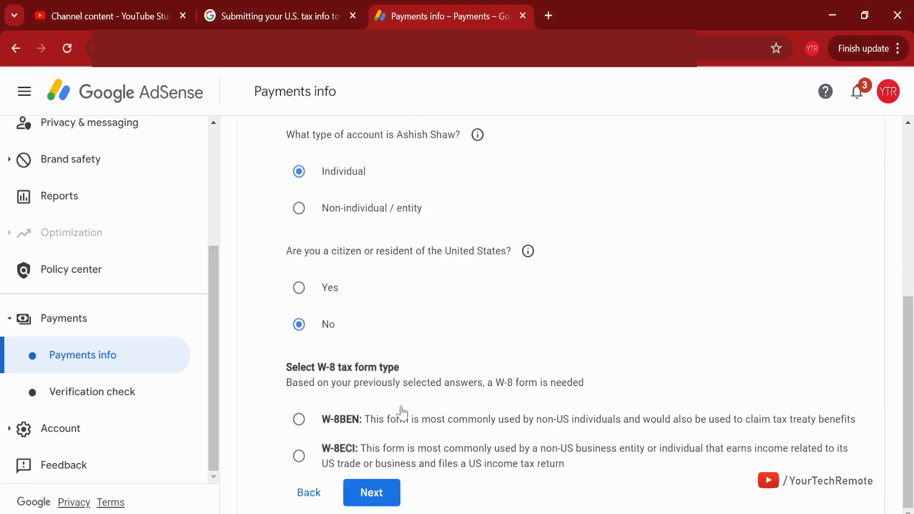
{"action": "mouse_move", "coordinate": [569, 432]}
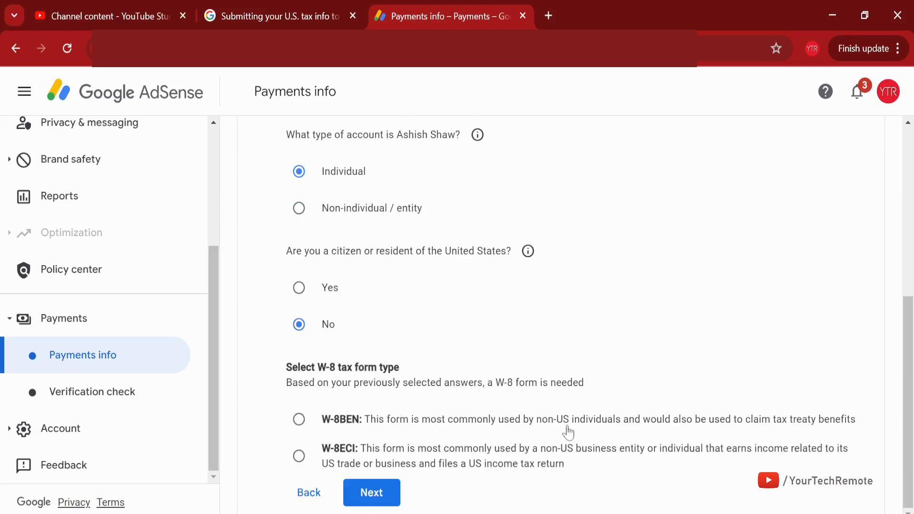
{"action": "mouse_move", "coordinate": [604, 433]}
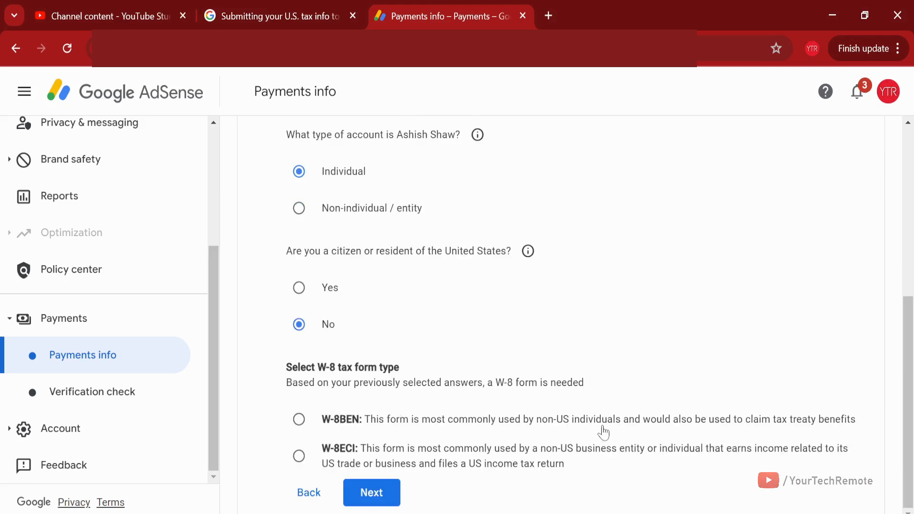
Choose the W-8BEN form type and start the W-8BEN form at its Tax identity step
{"action": "left_click", "coordinate": [298, 420]}
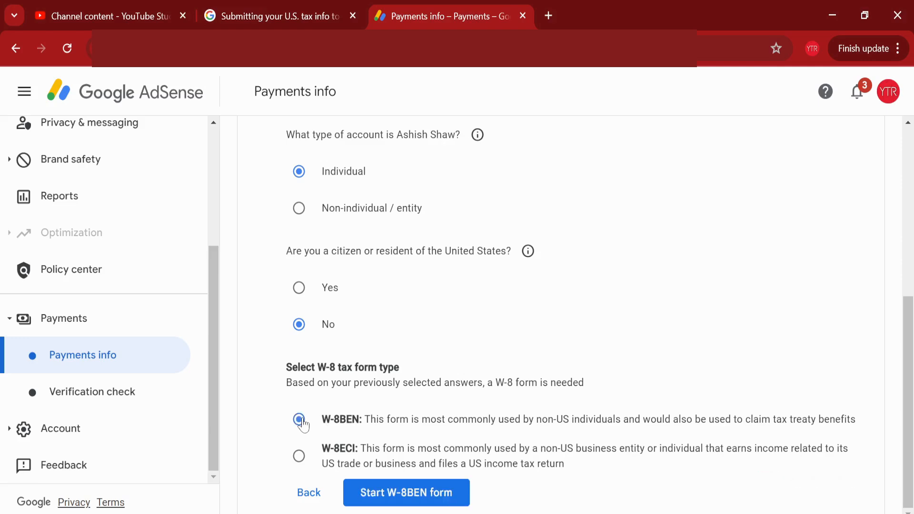
{"action": "left_click", "coordinate": [298, 419]}
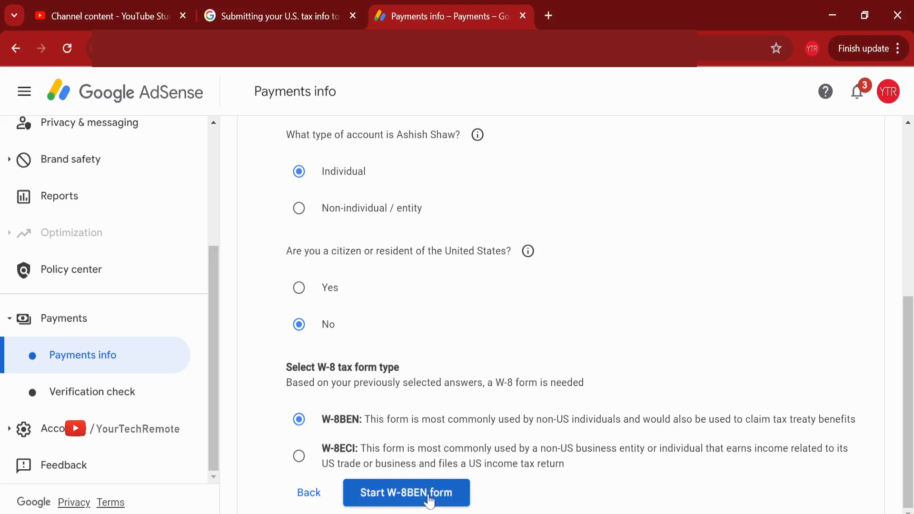
{"action": "left_click", "coordinate": [407, 492]}
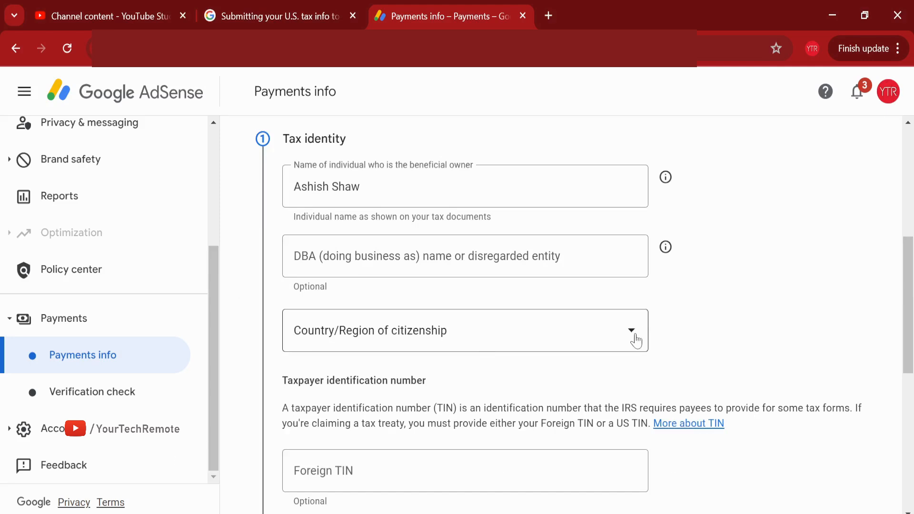
Set India as the country of citizenship with the foreign TIN and continue to the Address step
{"action": "left_click", "coordinate": [632, 331]}
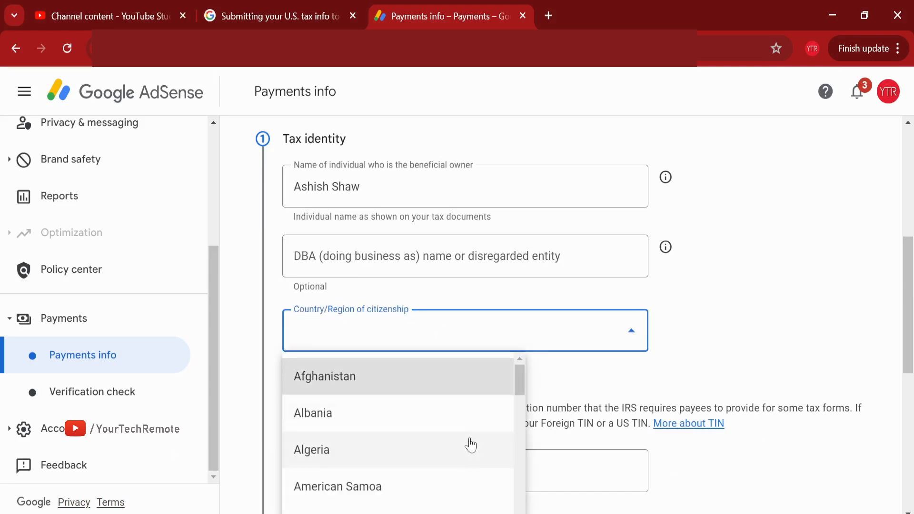
{"action": "scroll", "scroll_direction": "down", "scroll_amount": 3}
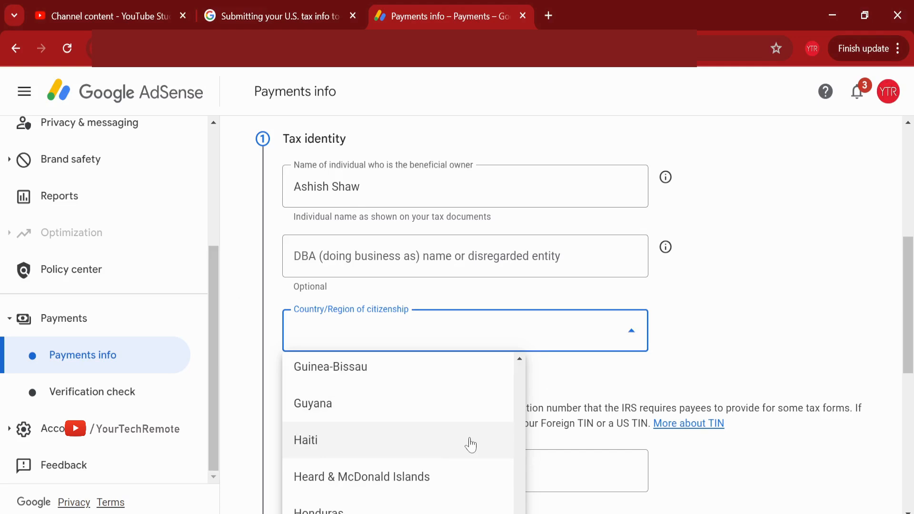
{"action": "scroll", "scroll_direction": "down", "scroll_amount": 3}
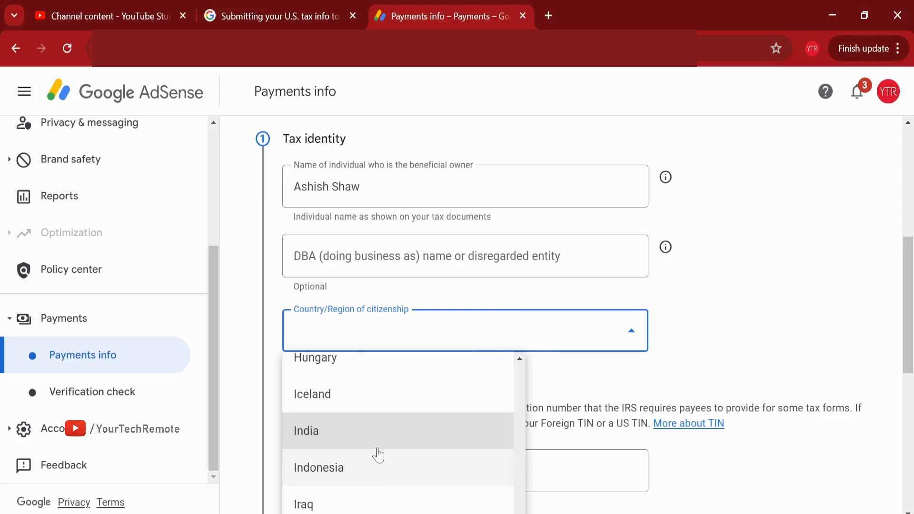
{"action": "left_click", "coordinate": [306, 430]}
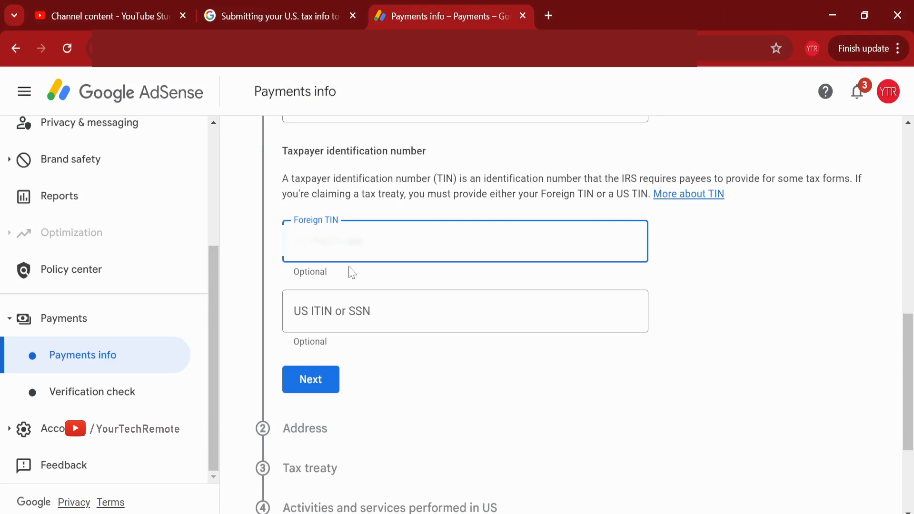
{"action": "left_click", "coordinate": [310, 380]}
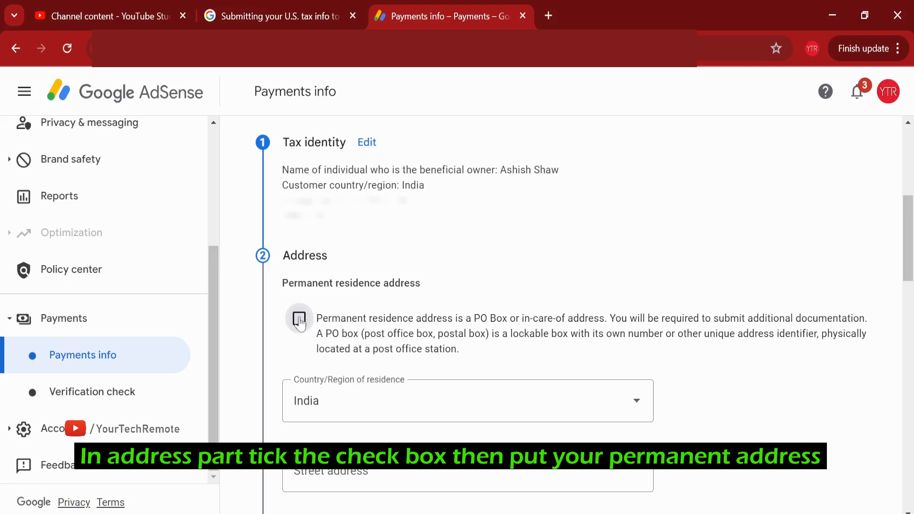
Fill the permanent residence address, mark the mailing address as the same, and continue to tax treaty
{"action": "left_click", "coordinate": [299, 318]}
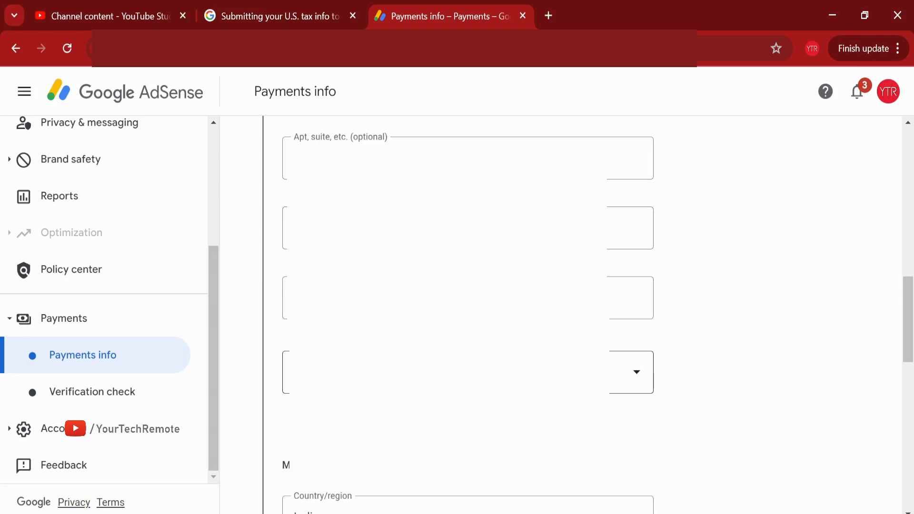
{"action": "left_click", "coordinate": [299, 353]}
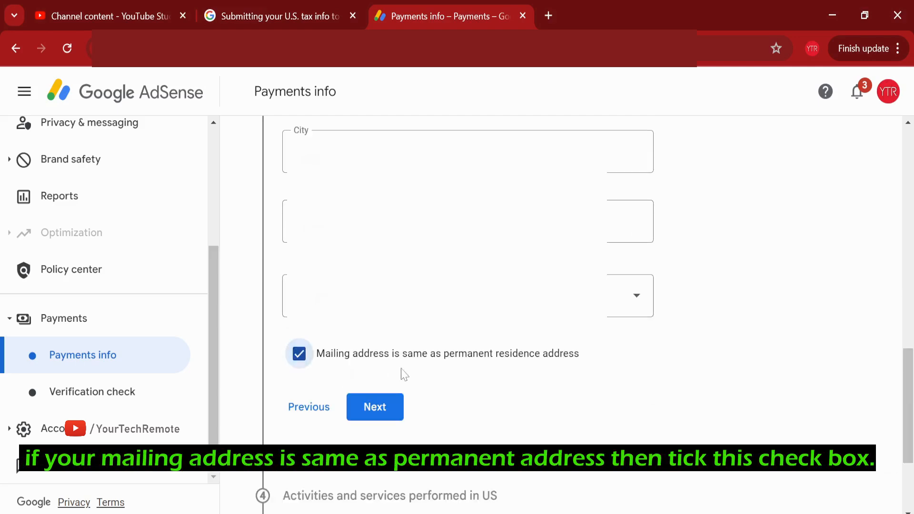
{"action": "left_click", "coordinate": [375, 407]}
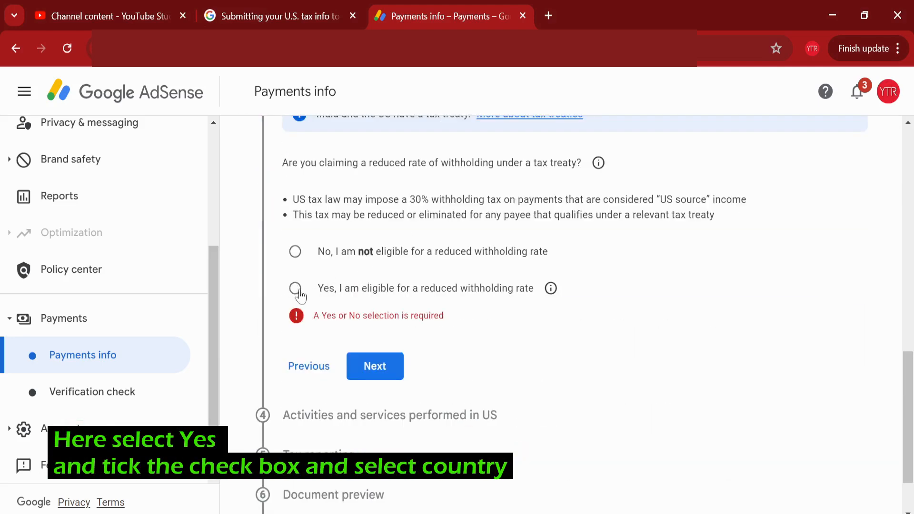
Claim eligibility for a reduced withholding rate as a treaty resident of India
{"action": "left_click", "coordinate": [295, 287]}
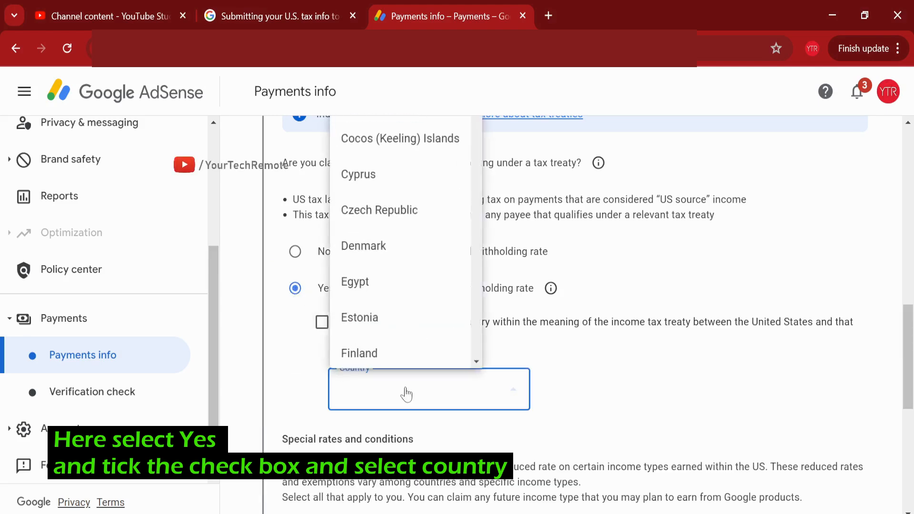
{"action": "scroll", "scroll_direction": "down", "scroll_amount": 3}
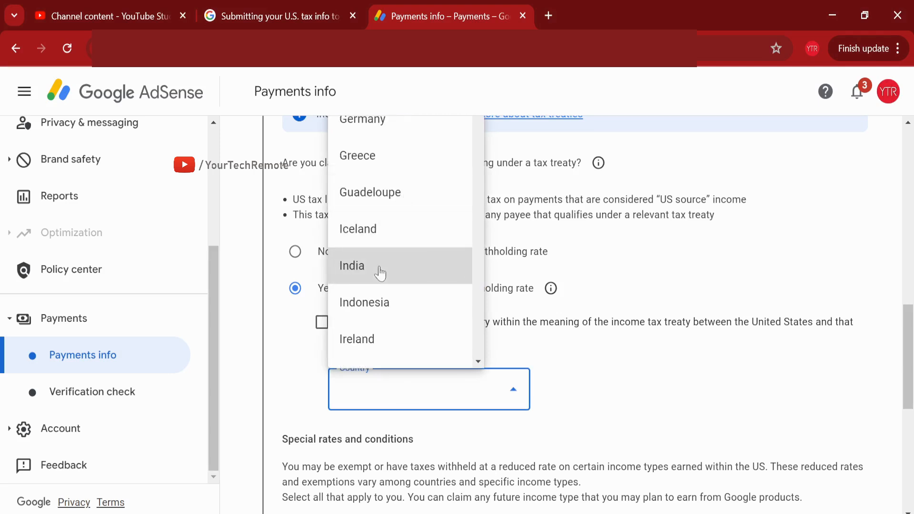
{"action": "left_click", "coordinate": [351, 266]}
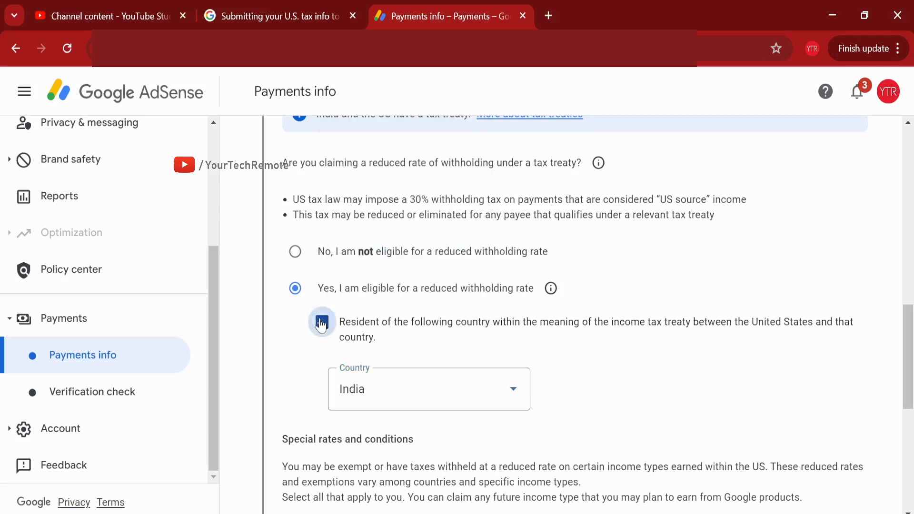
{"action": "scroll", "scroll_direction": "down", "scroll_amount": 3}
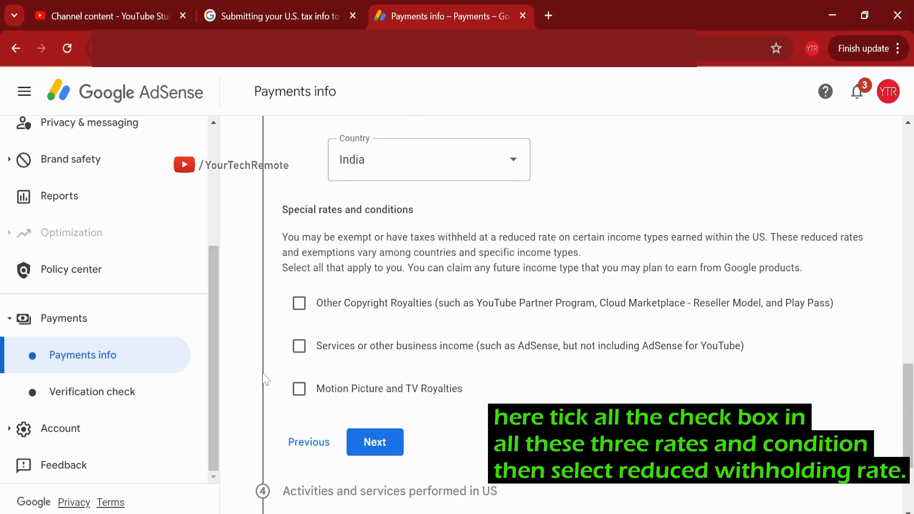
Claim Other Copyright Royalties under Article 12 paragraph 2A II at 15% and confirm meeting the treaty terms
{"action": "left_click", "coordinate": [299, 302]}
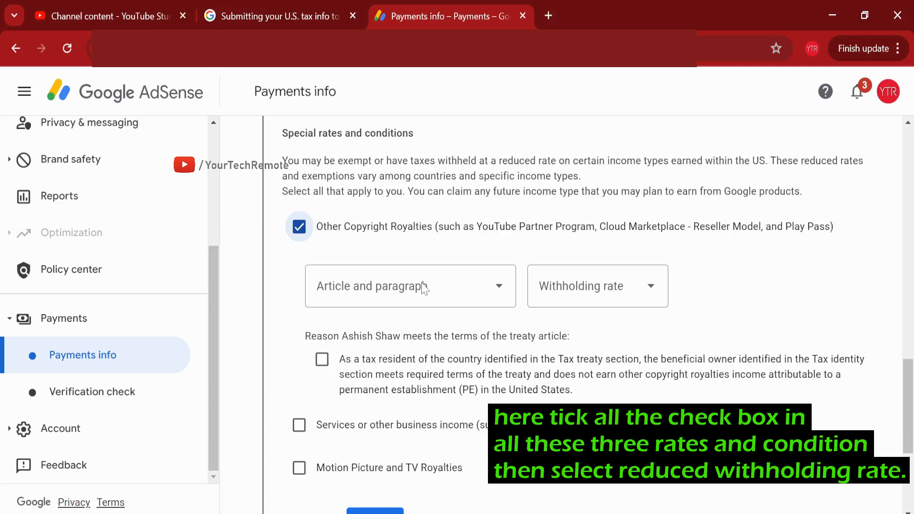
{"action": "left_click", "coordinate": [409, 286]}
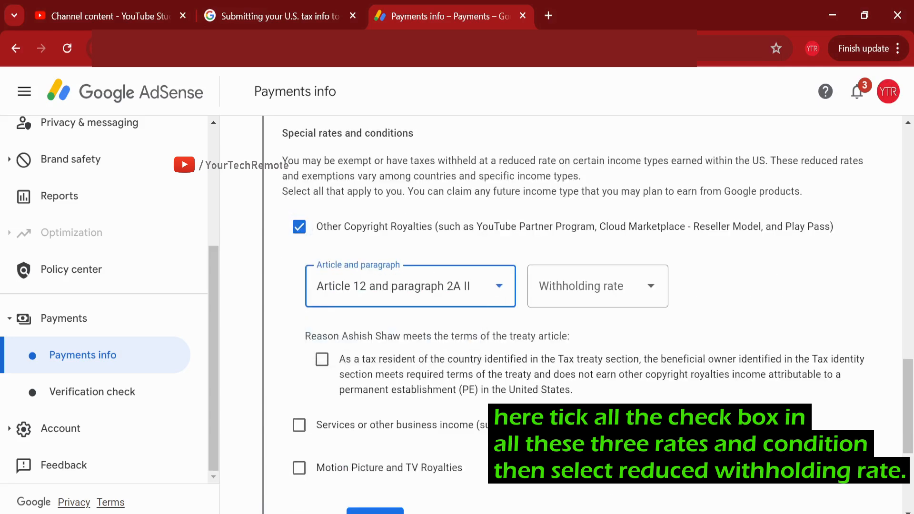
{"action": "left_click", "coordinate": [596, 286]}
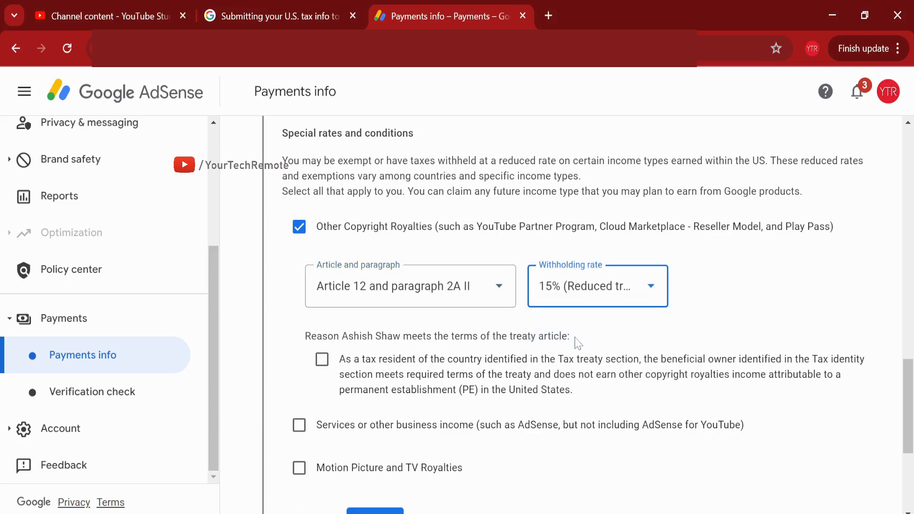
{"action": "scroll", "scroll_direction": "down", "scroll_amount": 3}
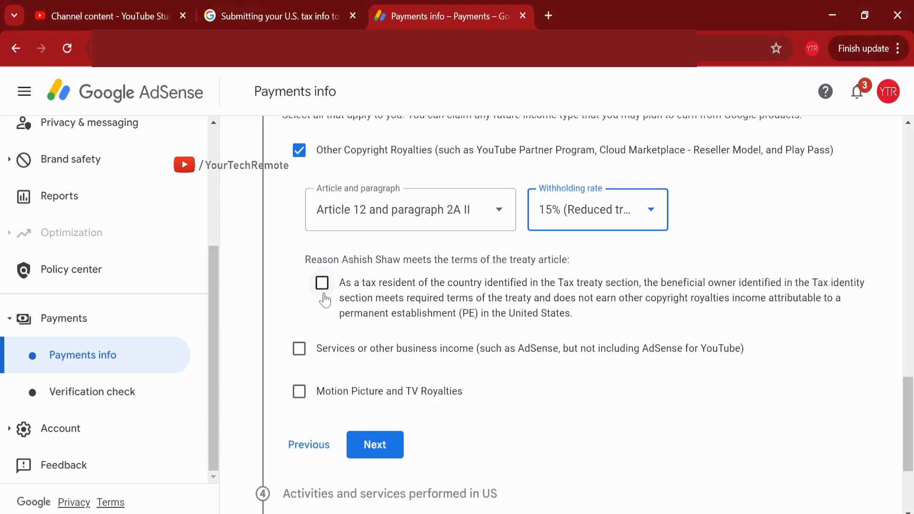
{"action": "left_click", "coordinate": [321, 283]}
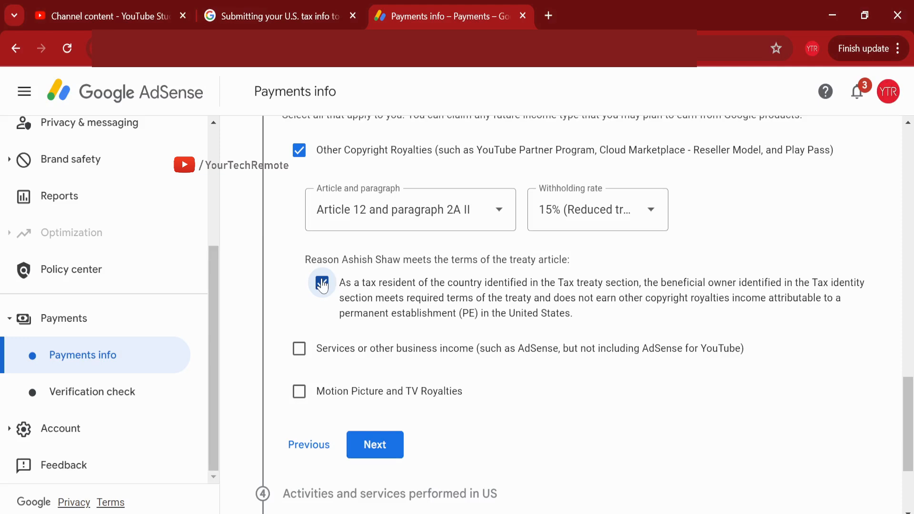
Claim services income and motion picture royalties at 15% with their treaty articles and reasons confirmed
{"action": "left_click", "coordinate": [299, 349]}
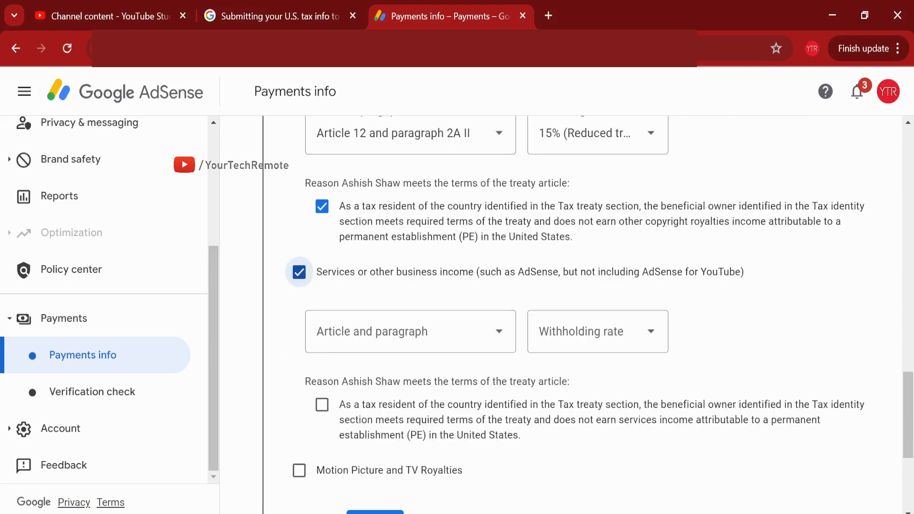
{"action": "left_click", "coordinate": [409, 332]}
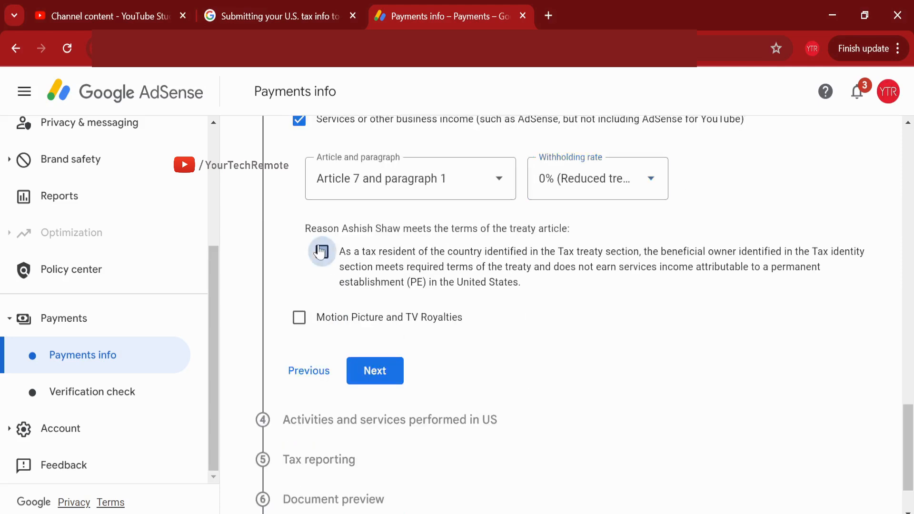
{"action": "left_click", "coordinate": [299, 317]}
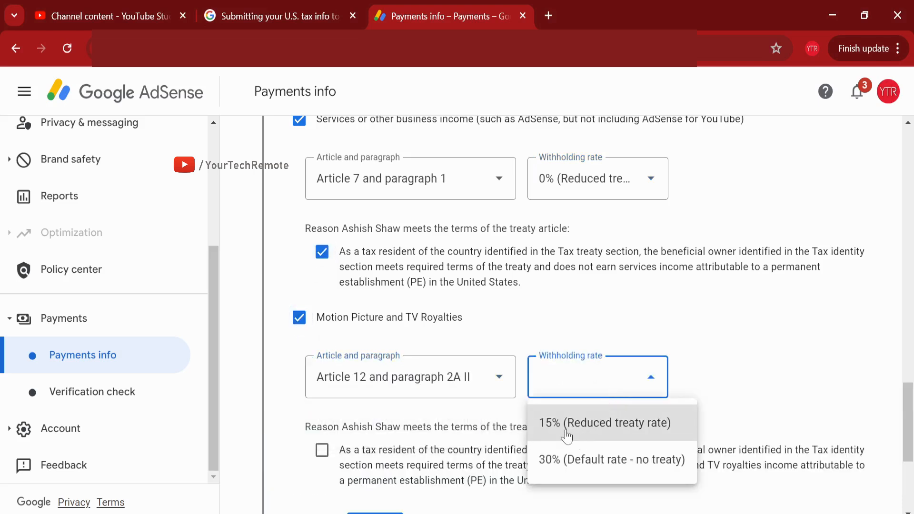
{"action": "left_click", "coordinate": [604, 422]}
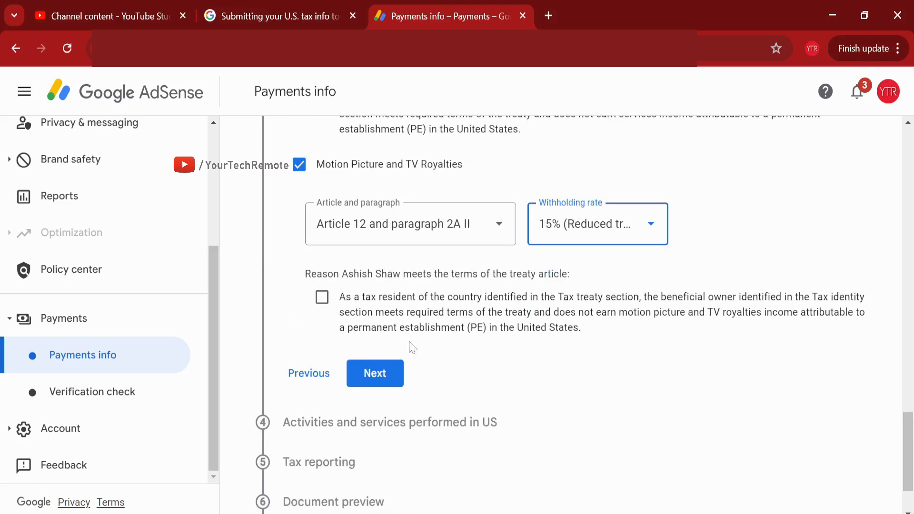
{"action": "left_click", "coordinate": [322, 297]}
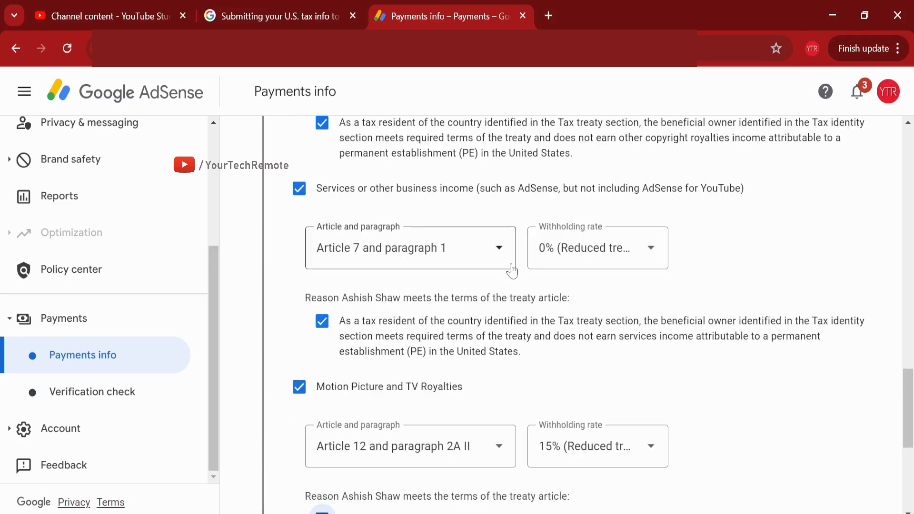
Answer No to activities performed in the US and certify services are performed outside the US
{"action": "scroll", "scroll_direction": "down", "scroll_amount": 3}
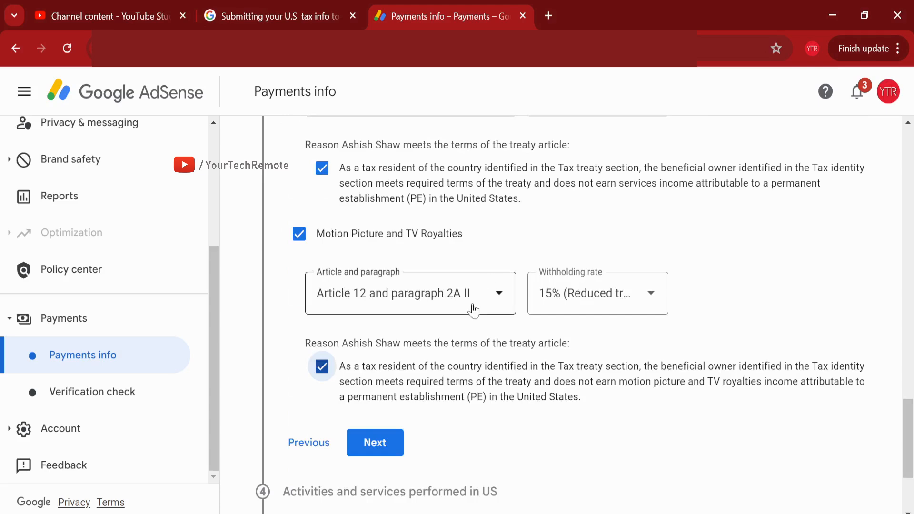
{"action": "scroll", "scroll_direction": "down", "scroll_amount": 3}
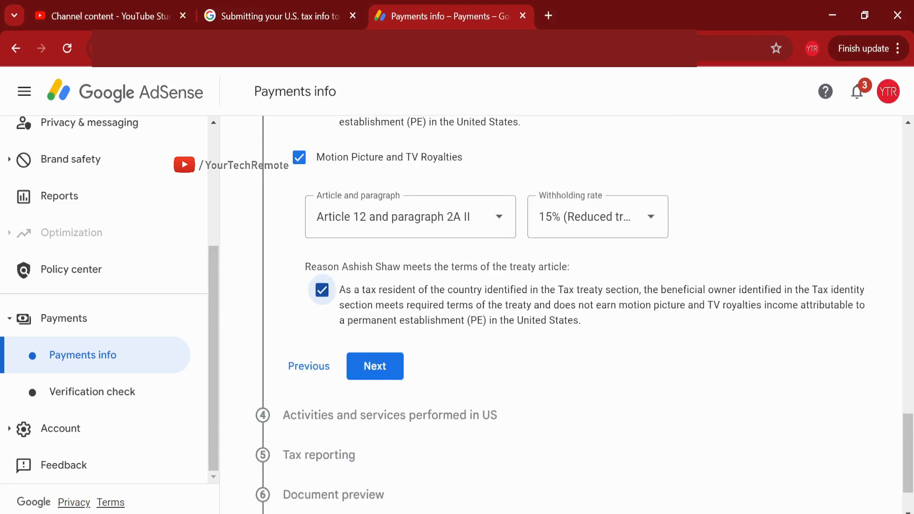
{"action": "mouse_move", "coordinate": [565, 247]}
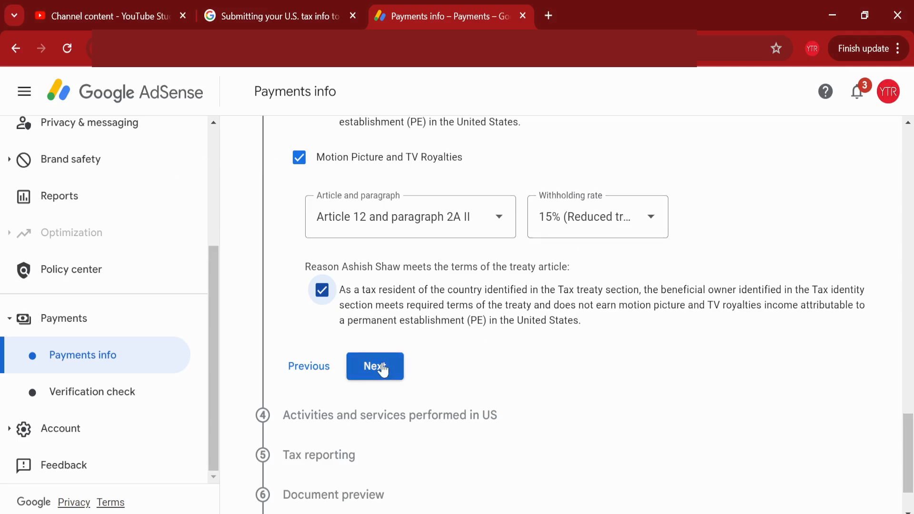
{"action": "left_click", "coordinate": [375, 365]}
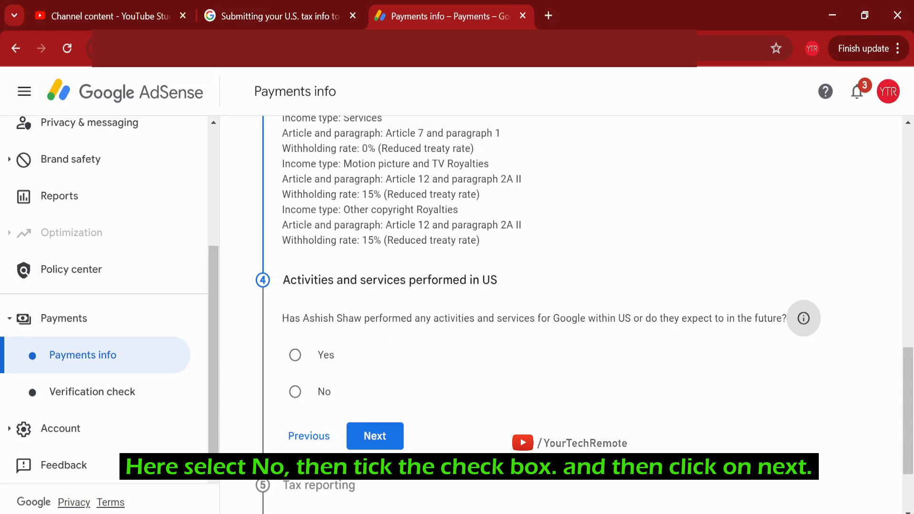
{"action": "left_click", "coordinate": [295, 391]}
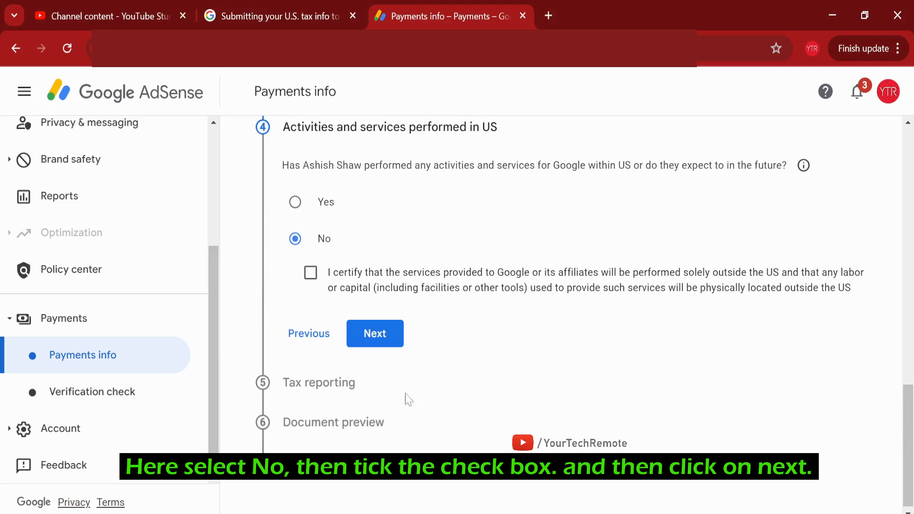
{"action": "left_click", "coordinate": [375, 333]}
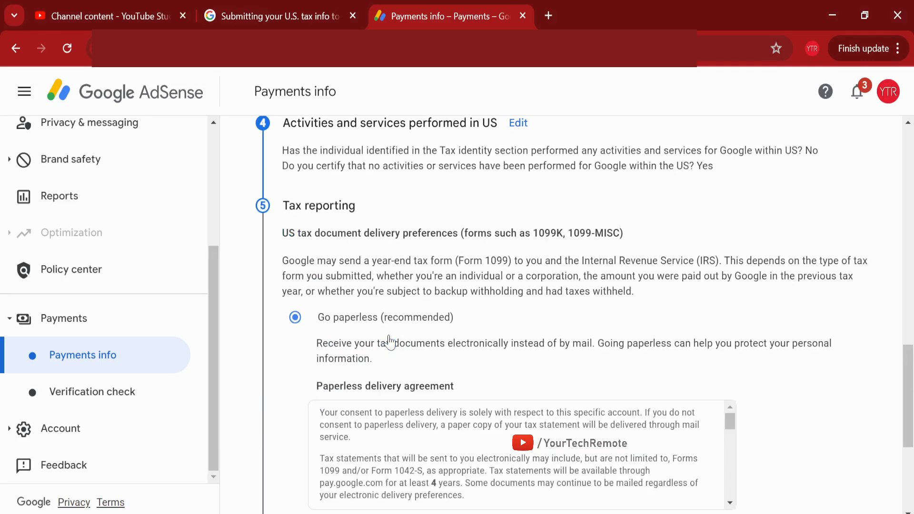
Accept the paperless agreement and choose to receive tax documents by mail
{"action": "scroll", "scroll_direction": "down", "scroll_amount": 3}
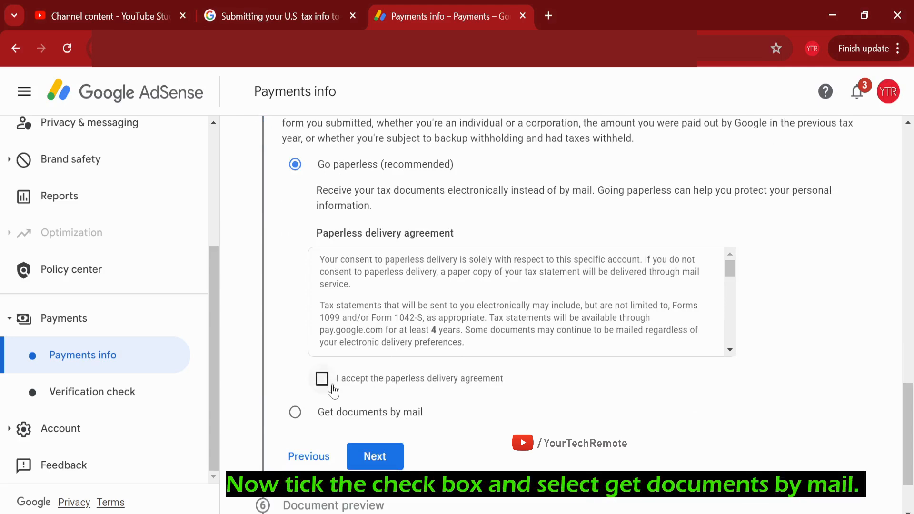
{"action": "left_click", "coordinate": [322, 378]}
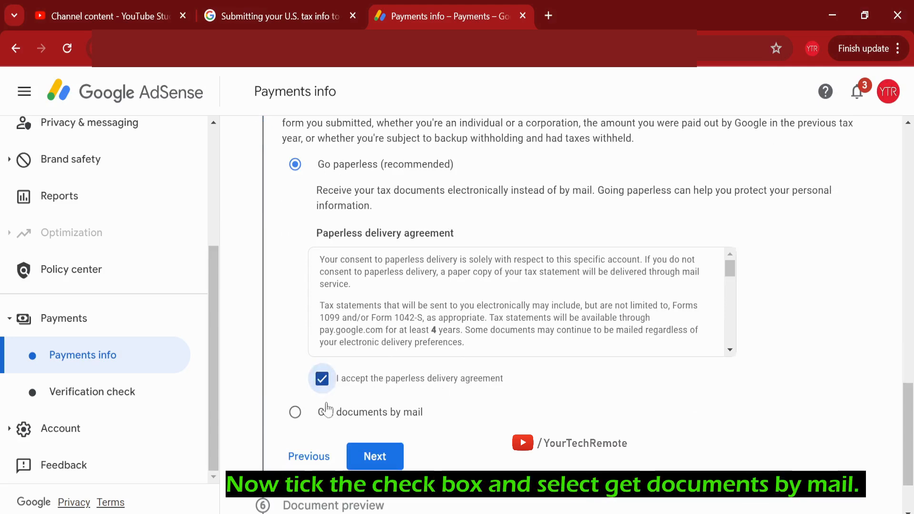
{"action": "left_click", "coordinate": [295, 411]}
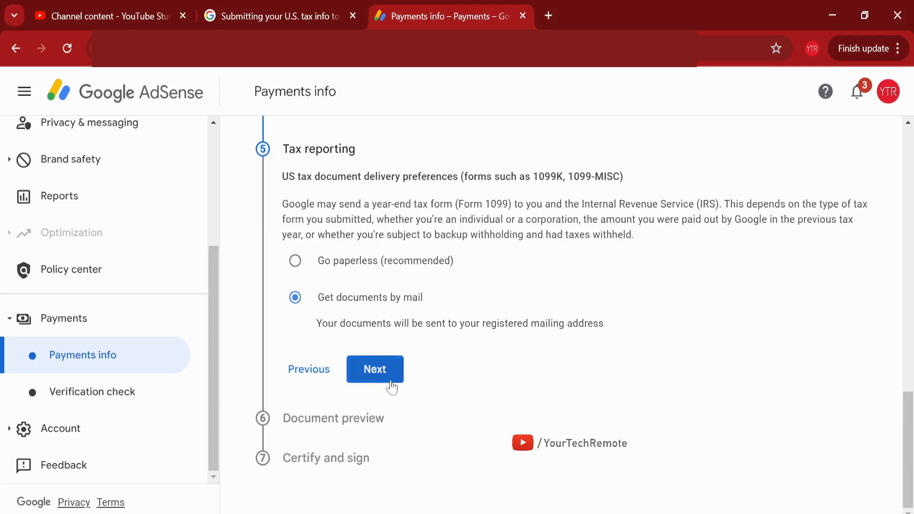
Confirm the previewed W-8BEN forms were reviewed and continue to Certify and sign
{"action": "left_click", "coordinate": [375, 370]}
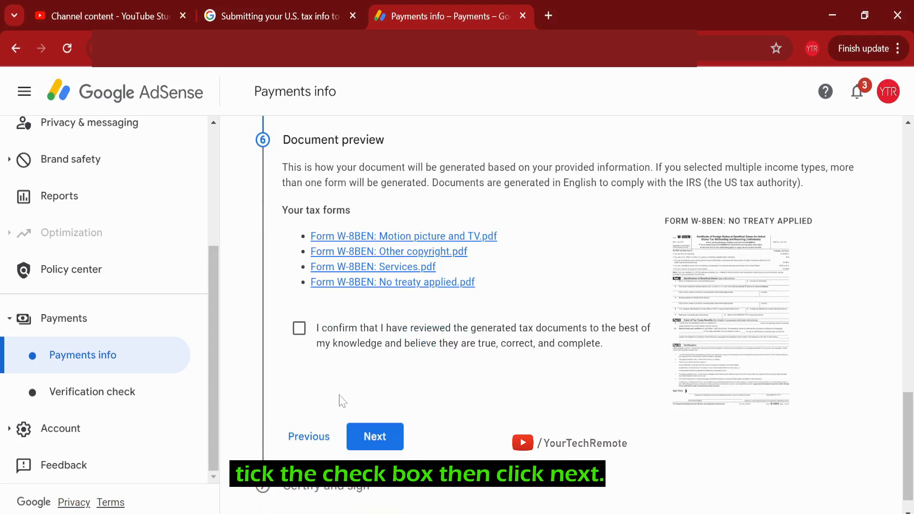
{"action": "left_click", "coordinate": [299, 328]}
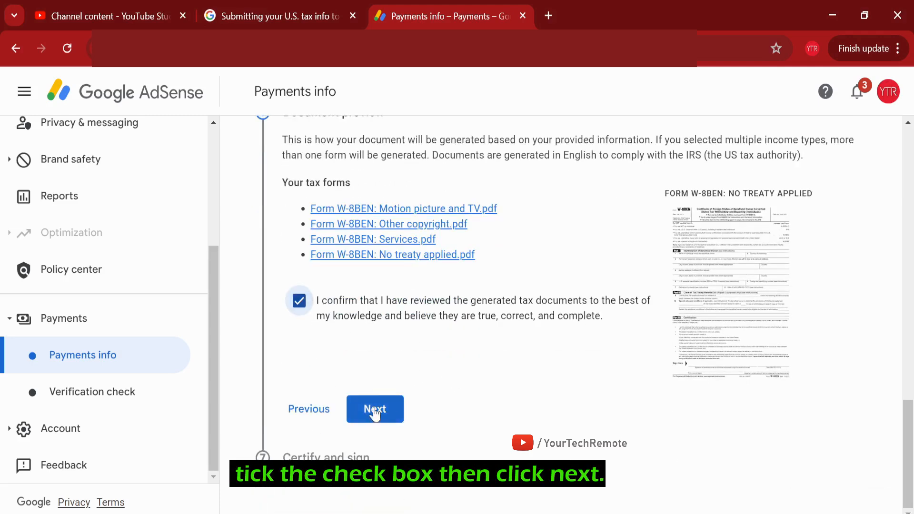
{"action": "left_click", "coordinate": [375, 408]}
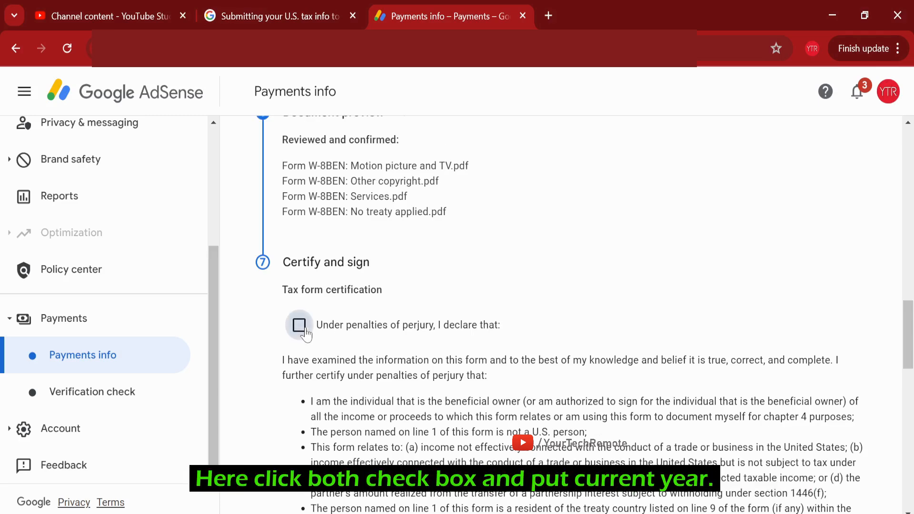
Certify the unchanged status affidavit with Year 2024 and change description 12/10/2024
{"action": "scroll", "scroll_direction": "down", "scroll_amount": 3}
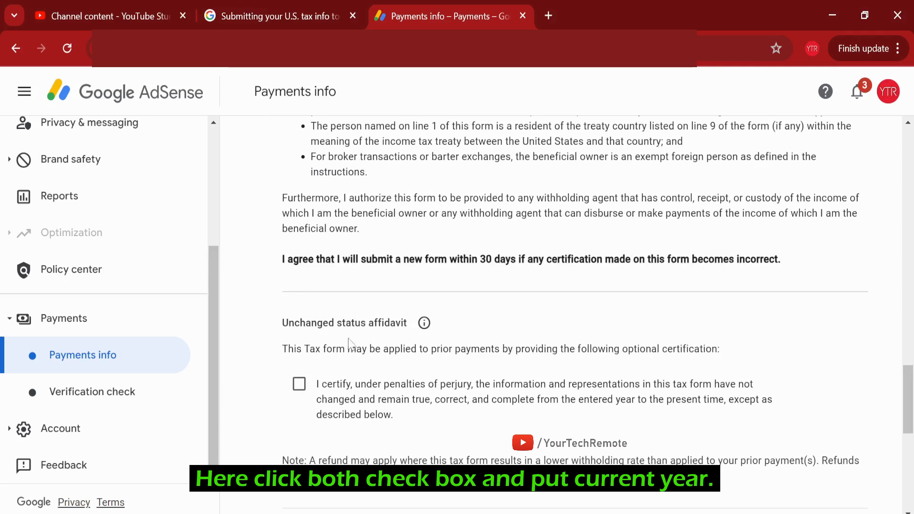
{"action": "left_click", "coordinate": [299, 384]}
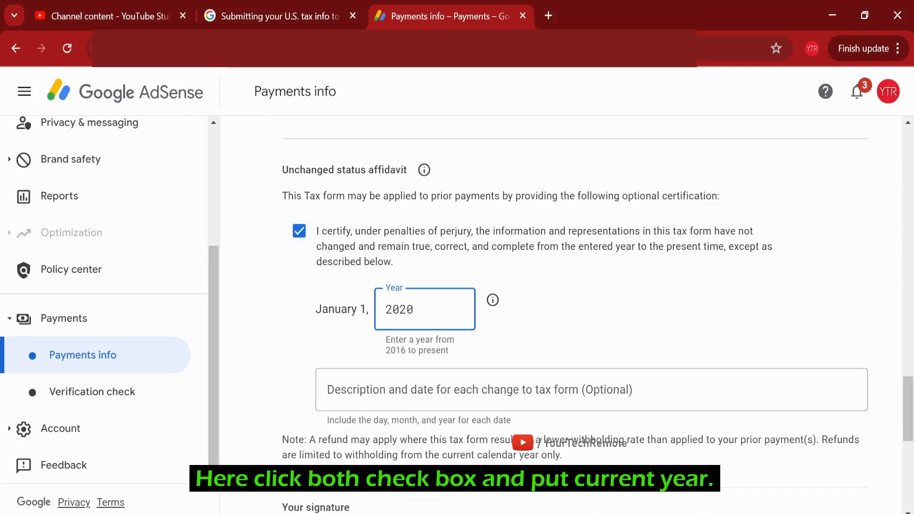
{"action": "type", "text": "2024"}
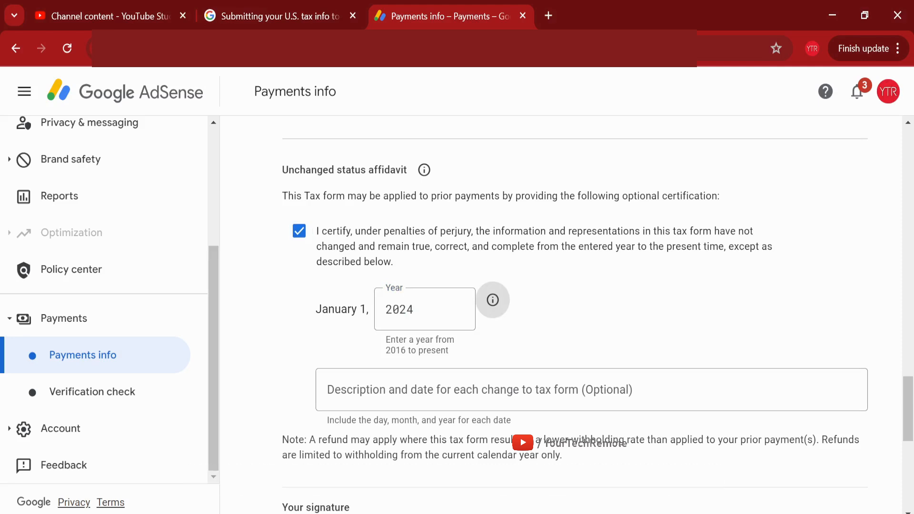
{"action": "mouse_move", "coordinate": [584, 336]}
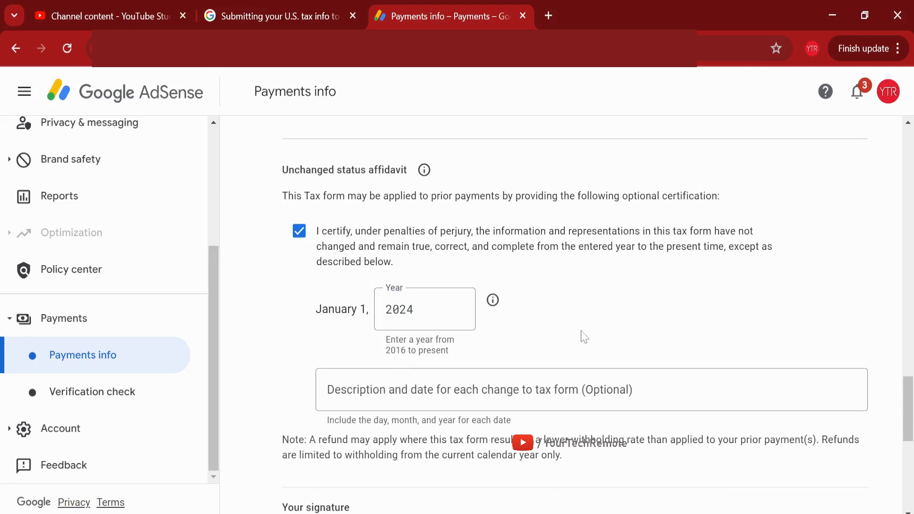
{"action": "left_click", "coordinate": [583, 389]}
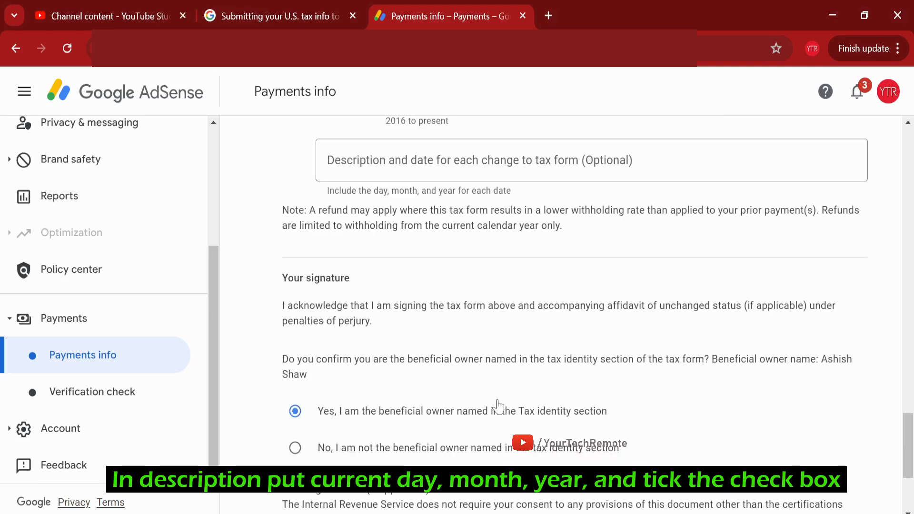
{"action": "type", "text": "12/10/"}
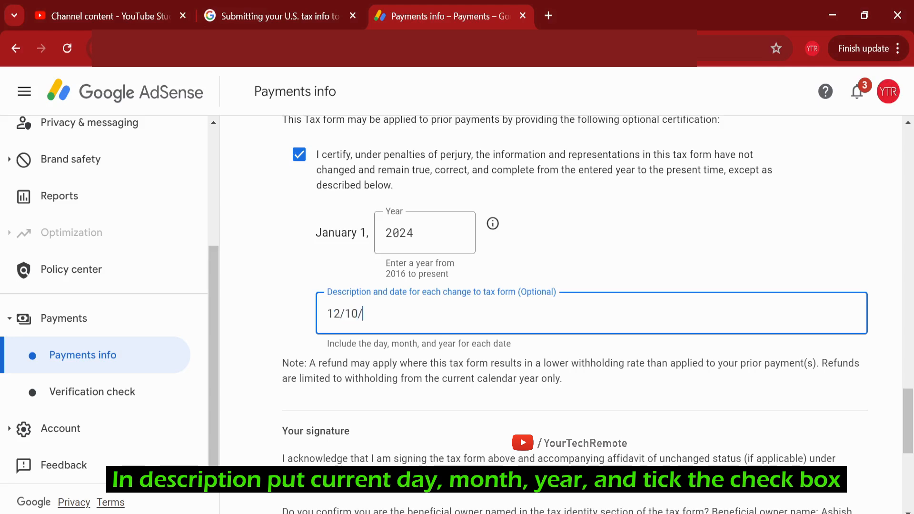
{"action": "type", "text": "2024"}
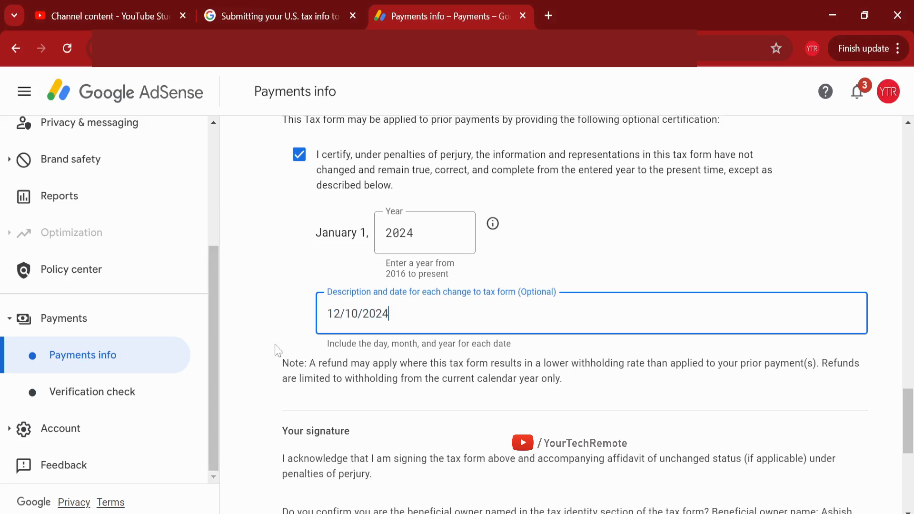
{"action": "scroll", "scroll_direction": "down", "scroll_amount": 3}
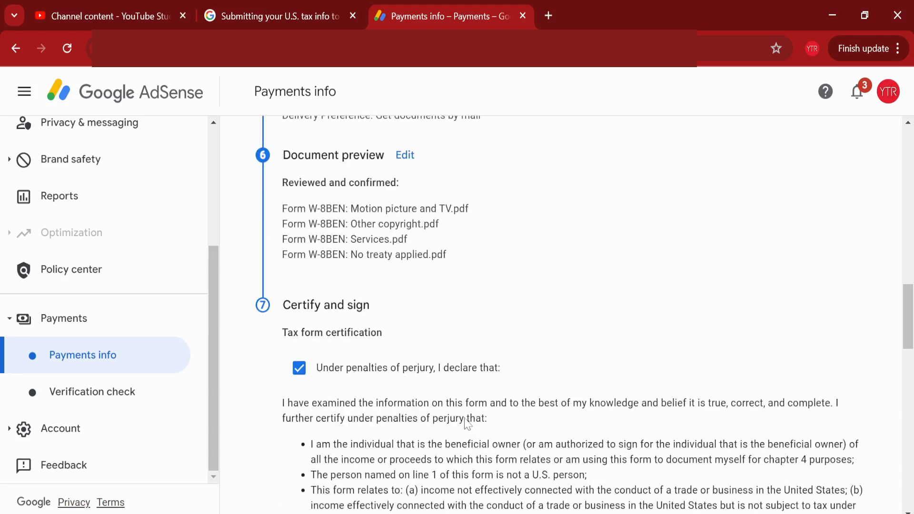
{"action": "scroll", "scroll_direction": "down", "scroll_amount": 3}
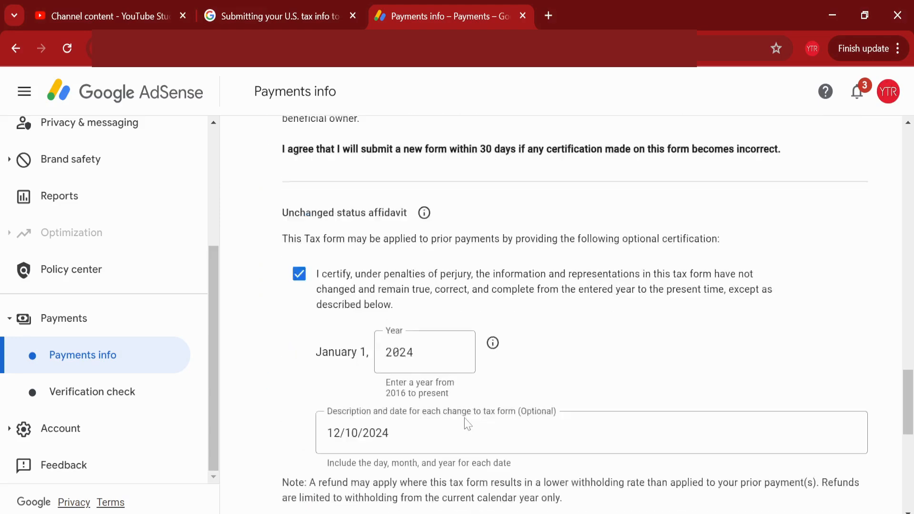